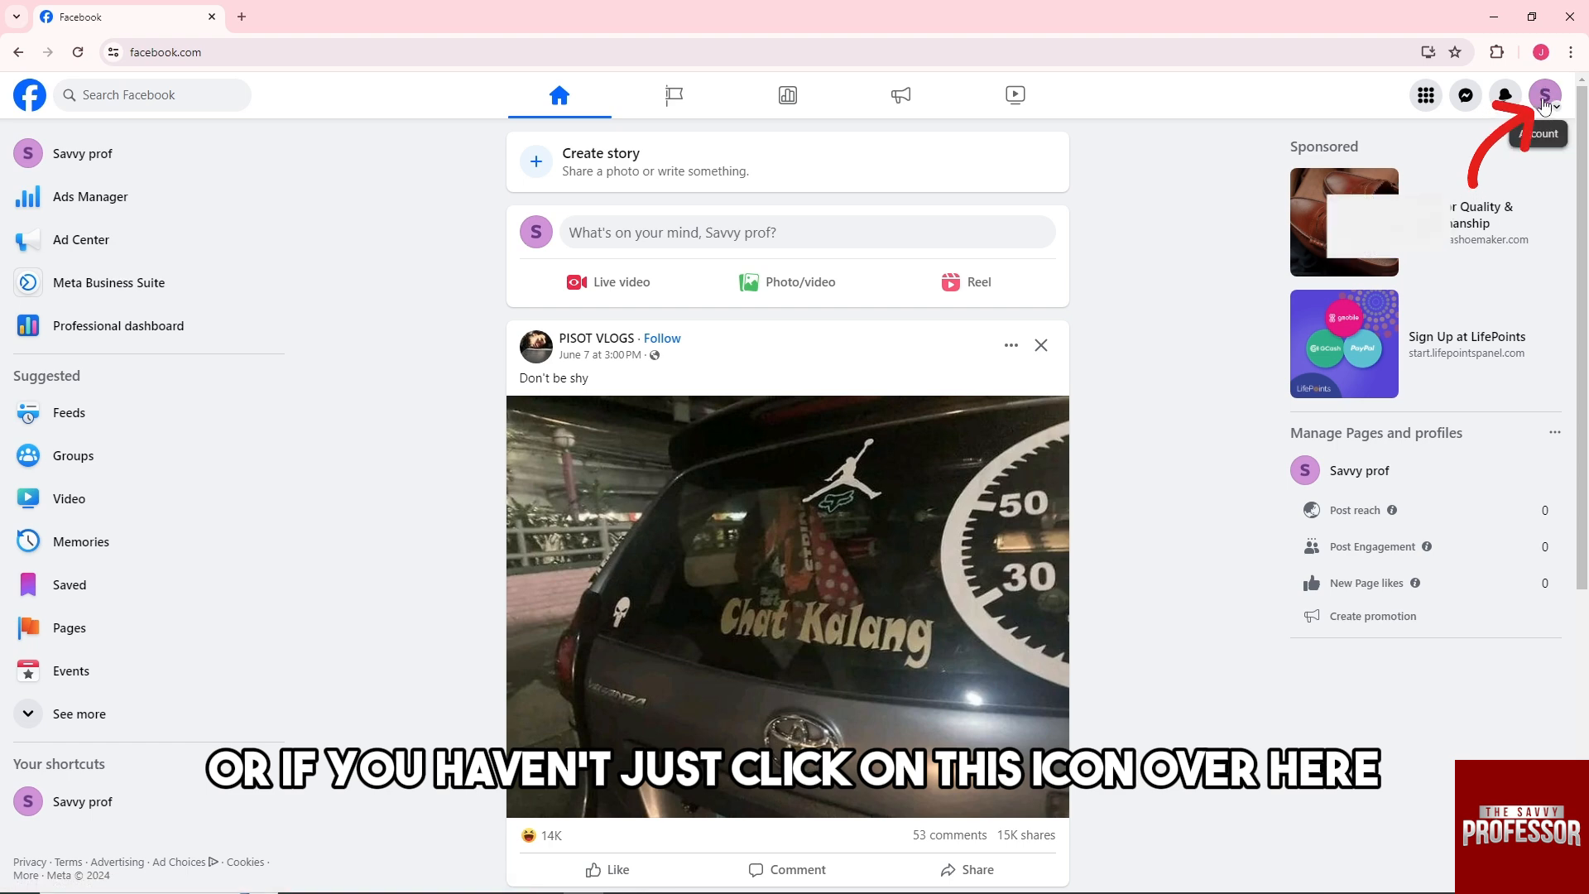
# - Reach the Page access list via Settings & privacy > Settings > Page setup > Page access View
pyautogui.click(1545, 96)
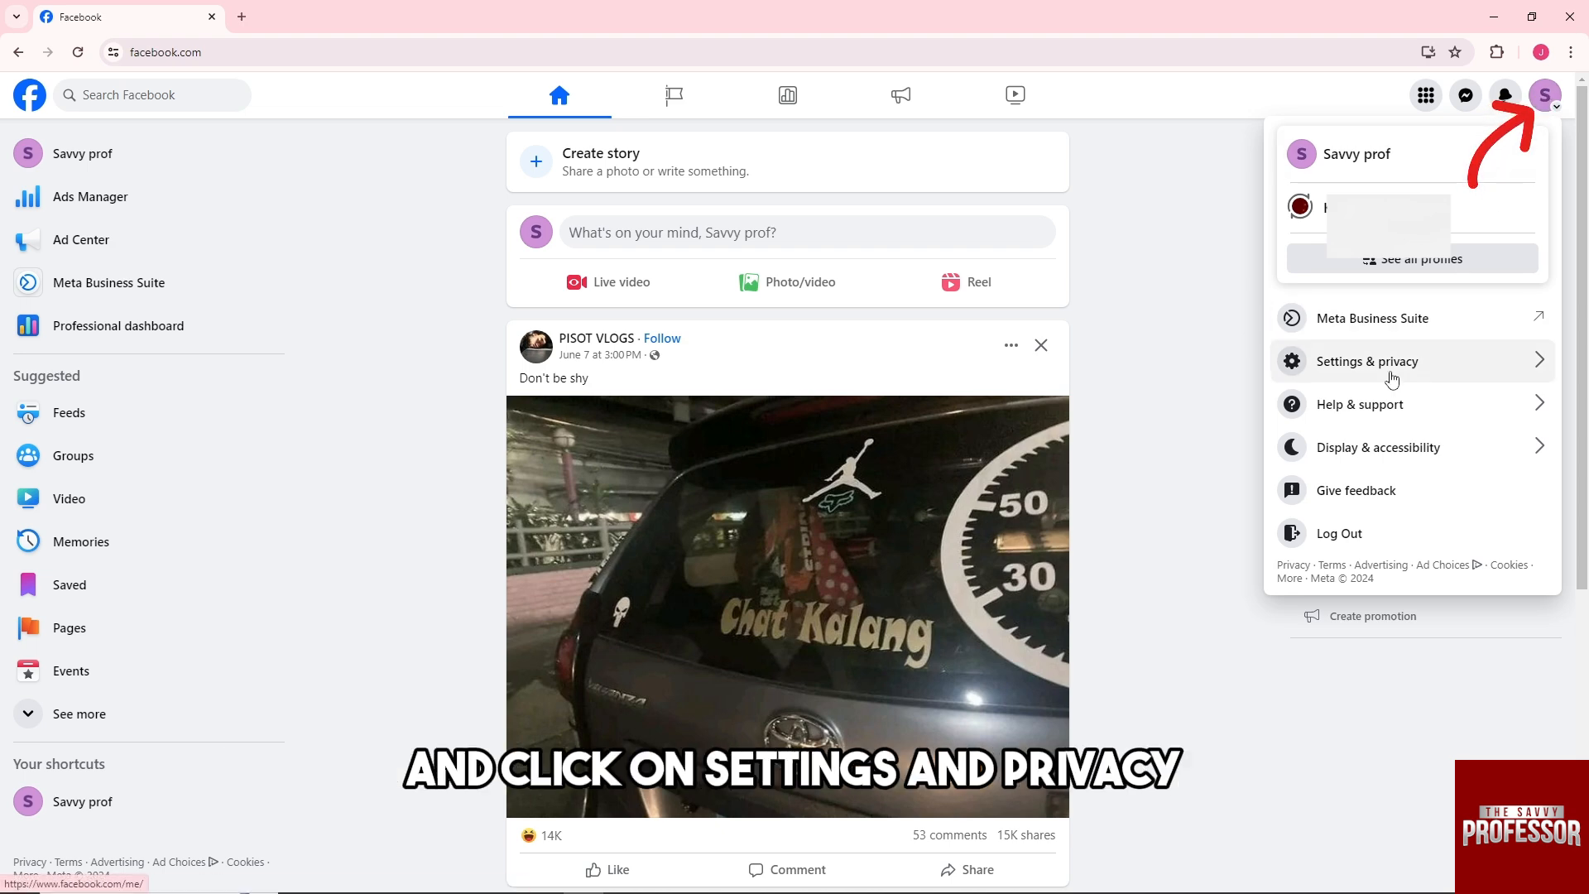
pyautogui.click(1367, 360)
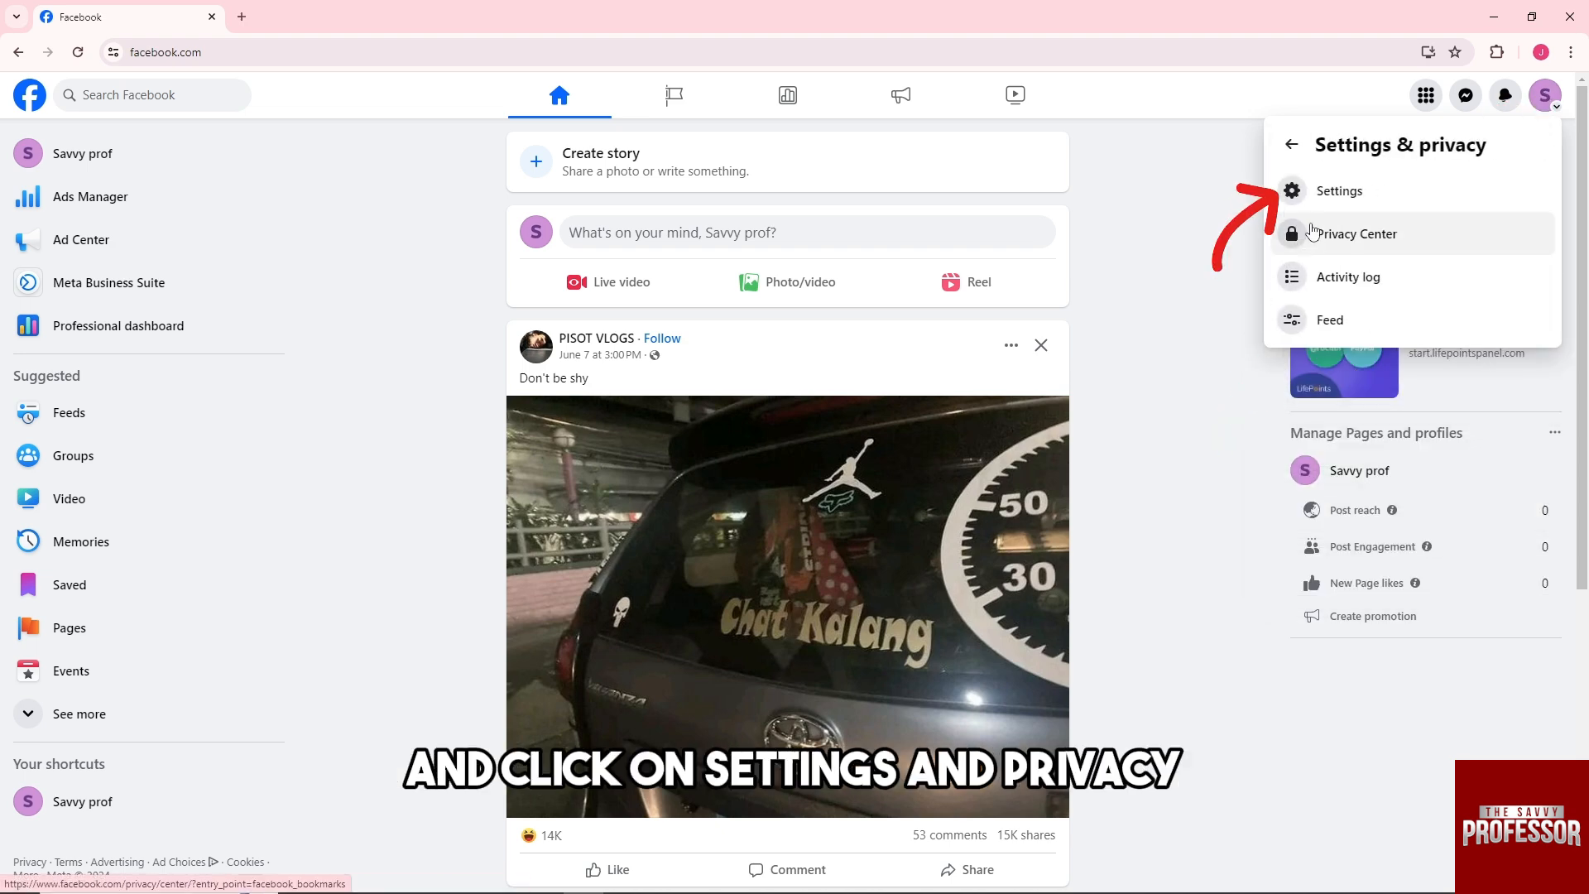
pyautogui.click(1340, 190)
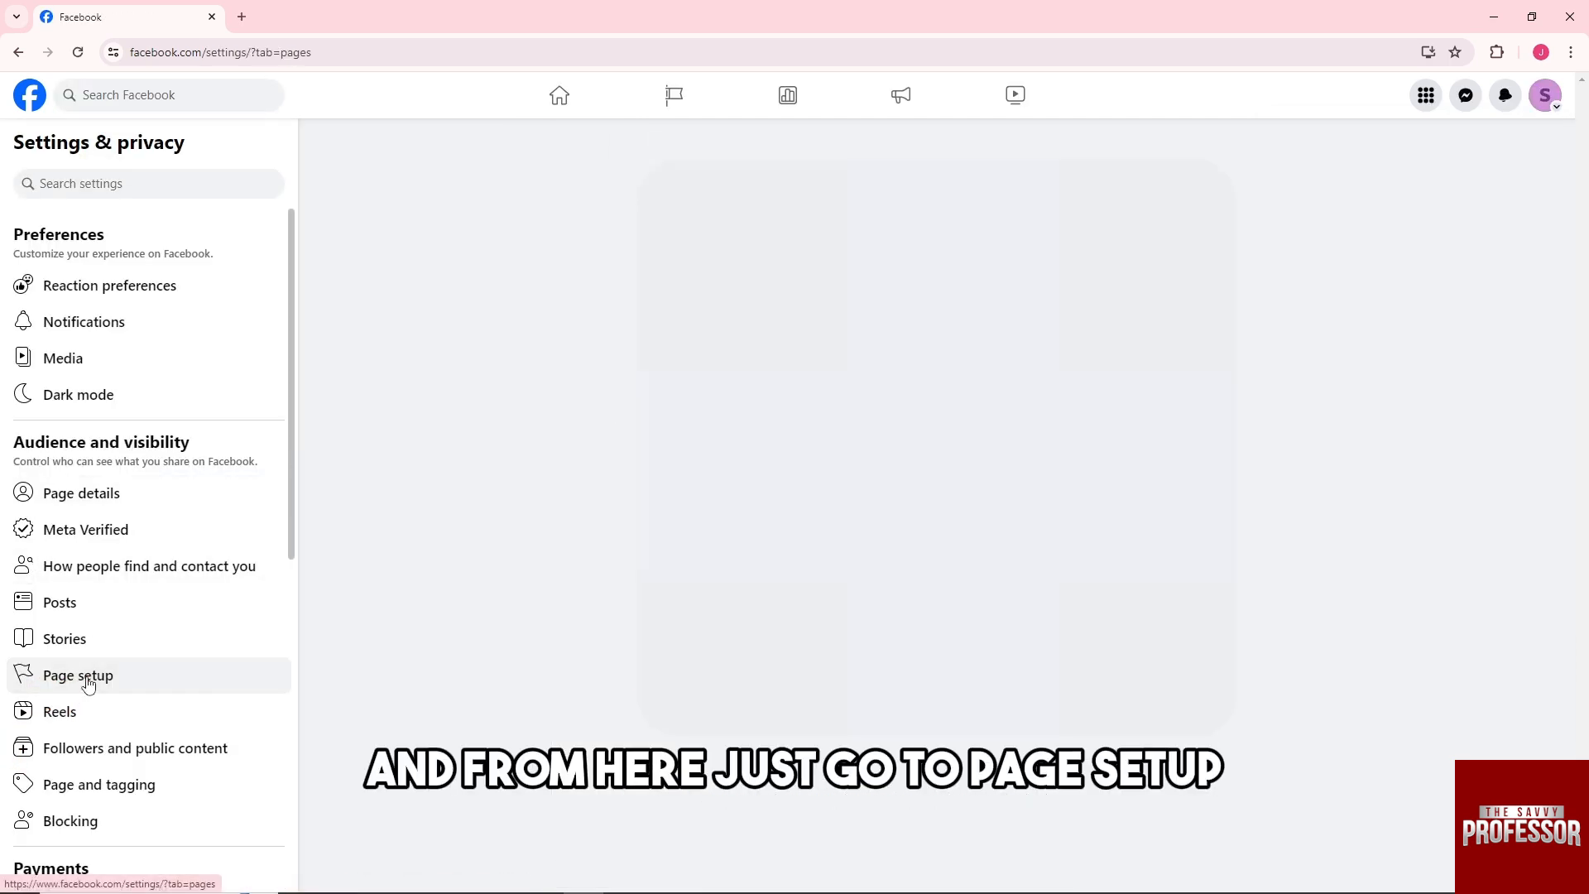
pyautogui.click(78, 675)
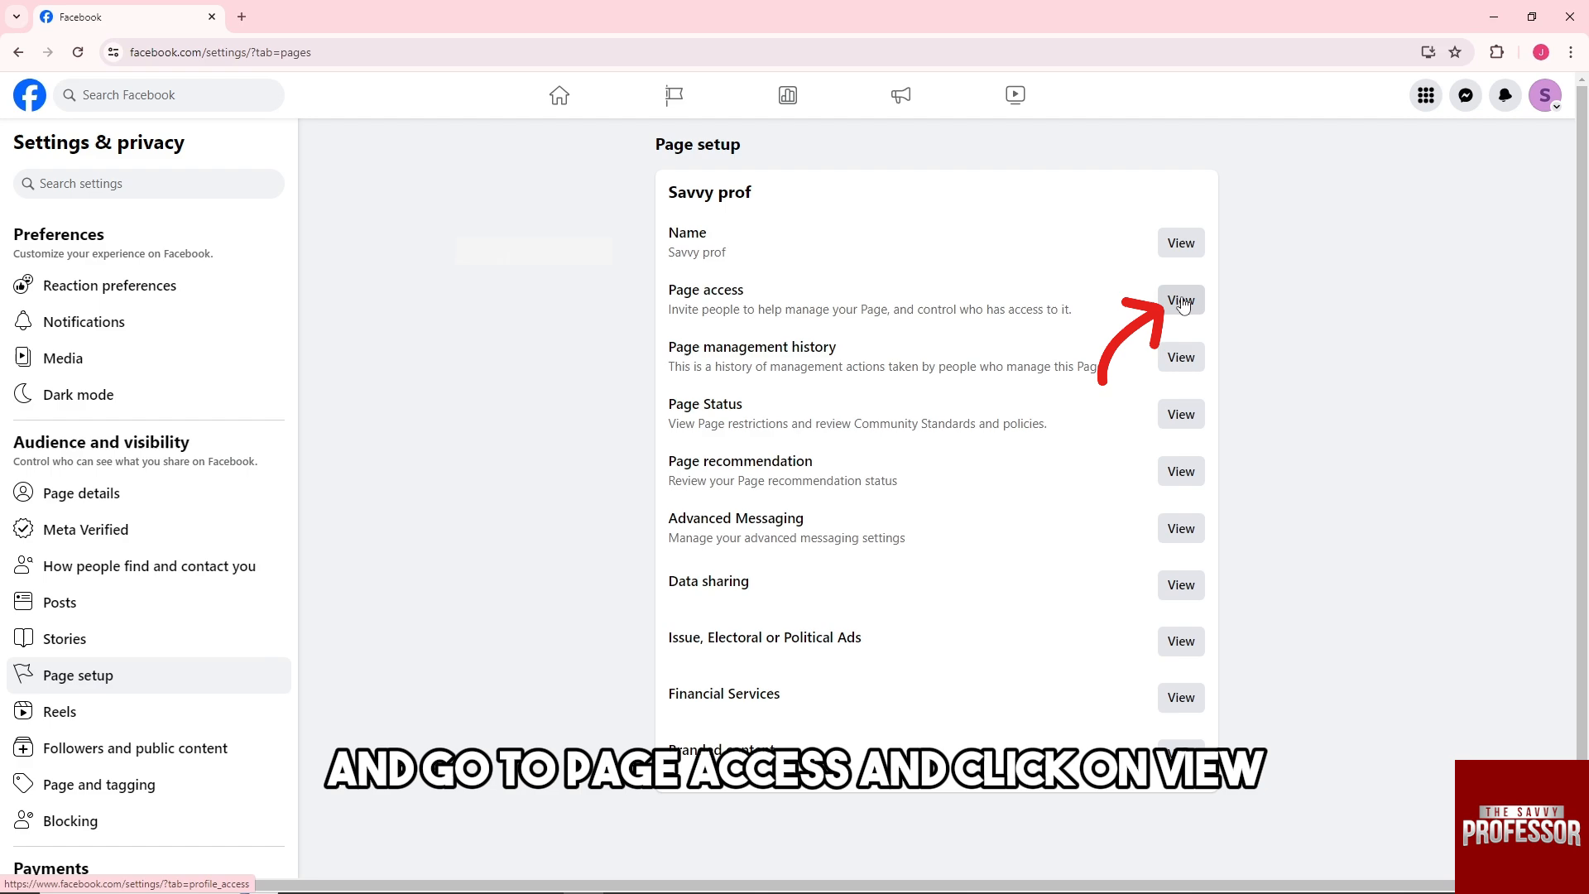
pyautogui.click(1178, 302)
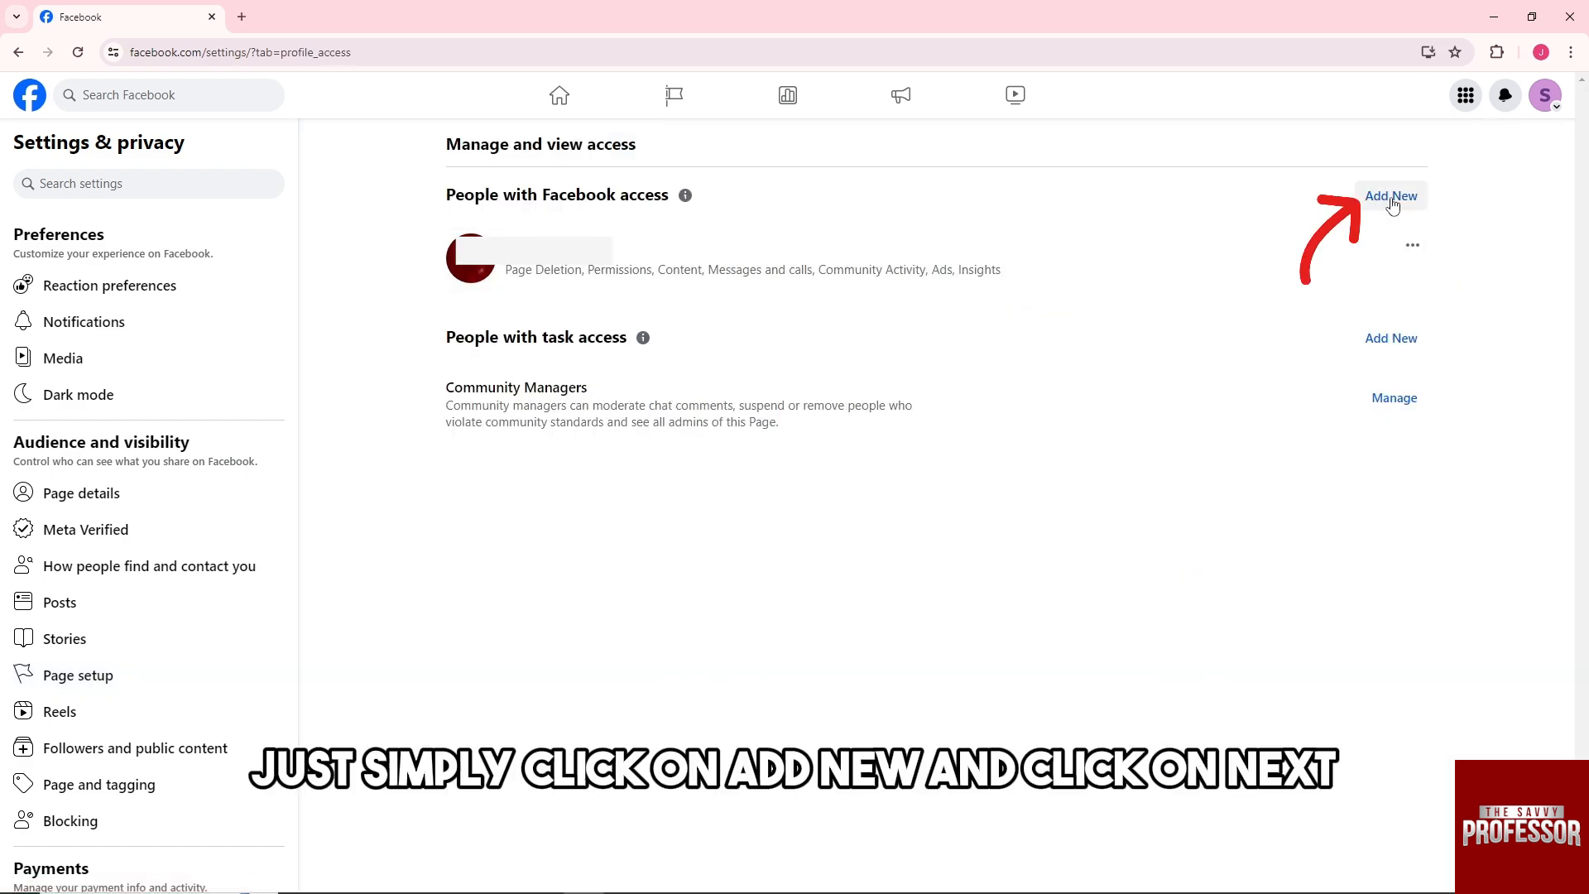
# - Add a new person with full control of the Page and confirm the grant with the account password
pyautogui.click(1390, 195)
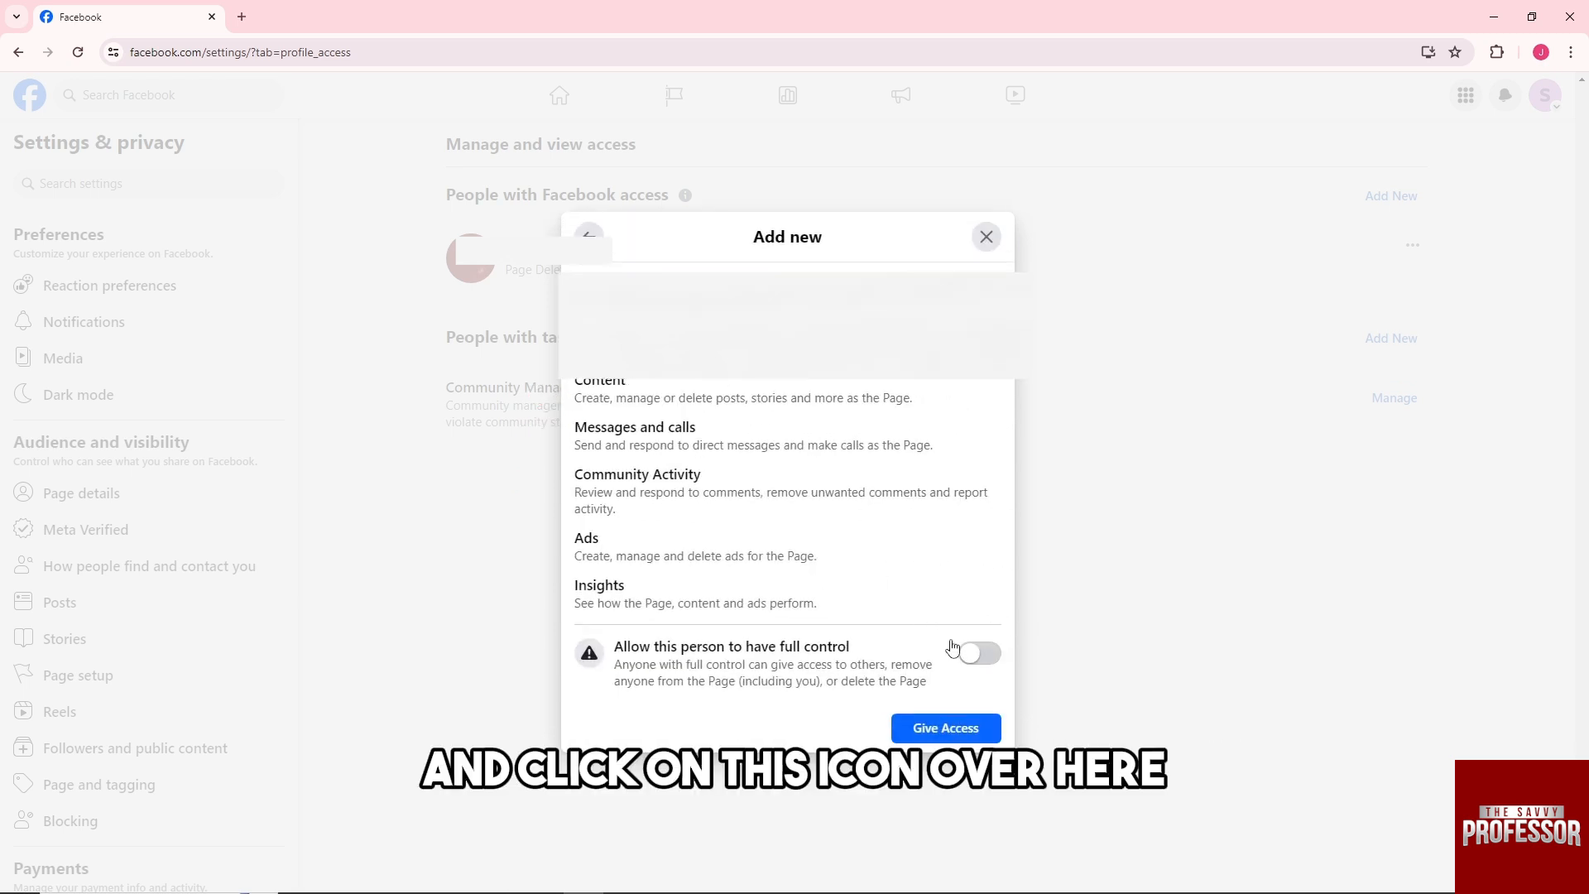
pyautogui.click(972, 652)
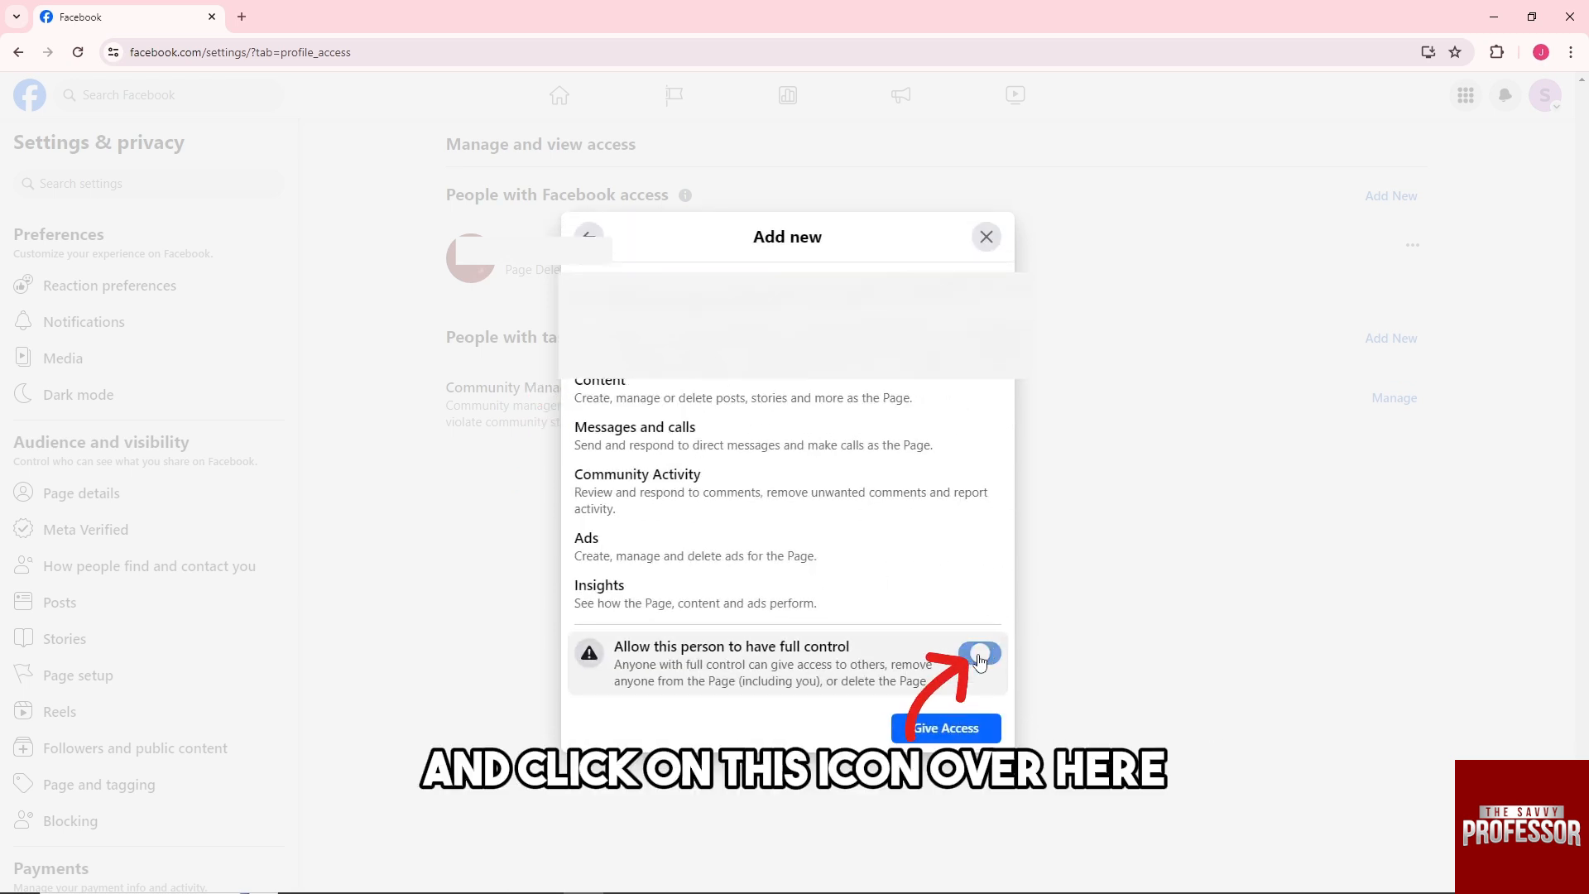
pyautogui.click(978, 653)
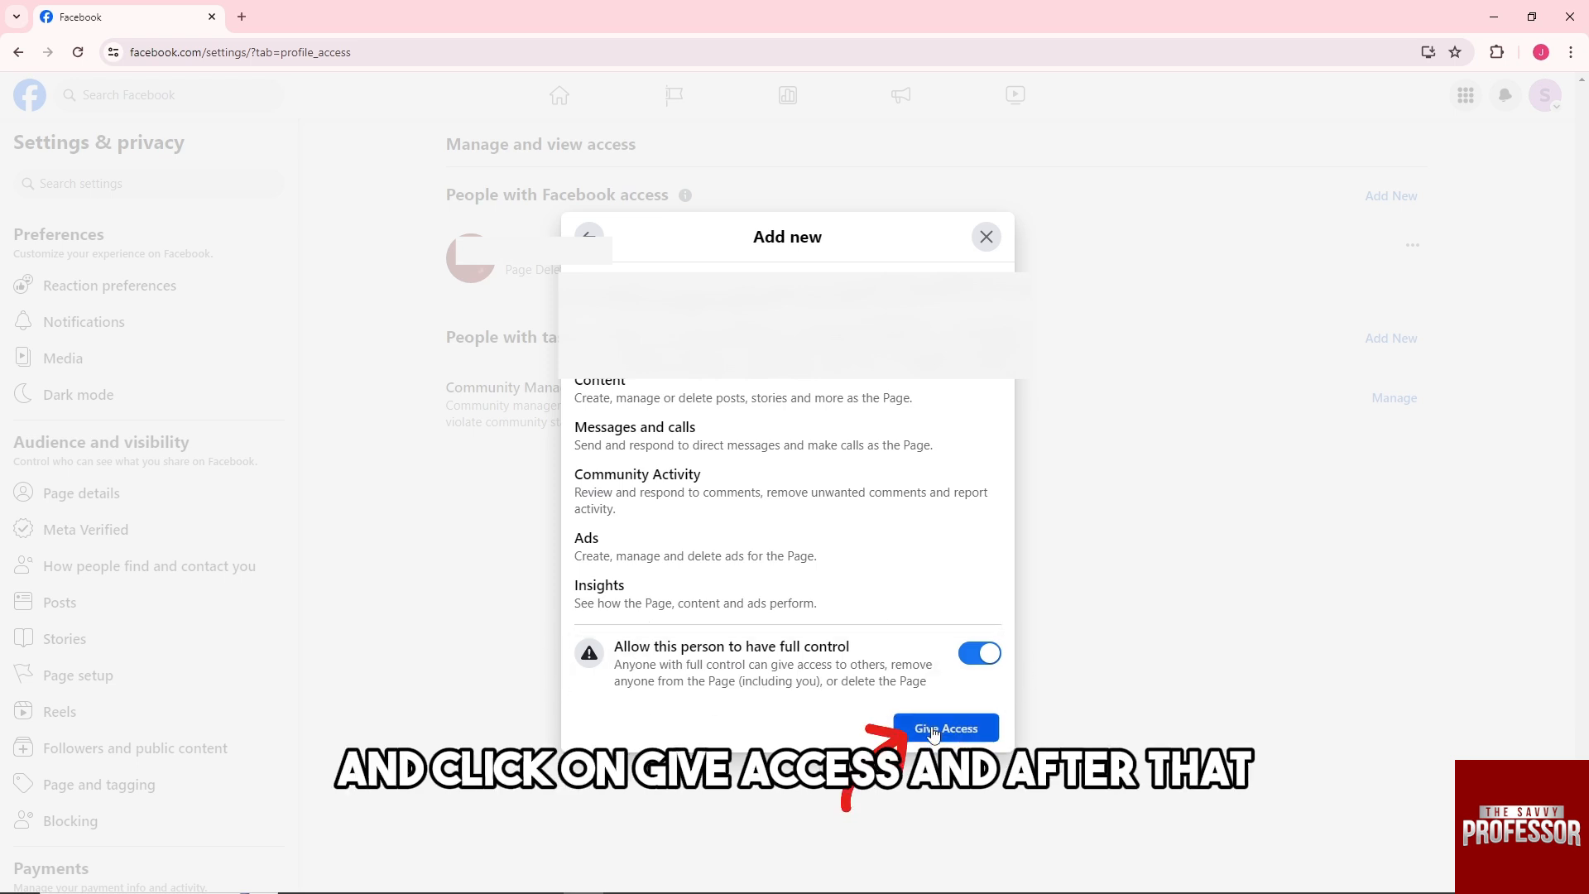
pyautogui.click(944, 728)
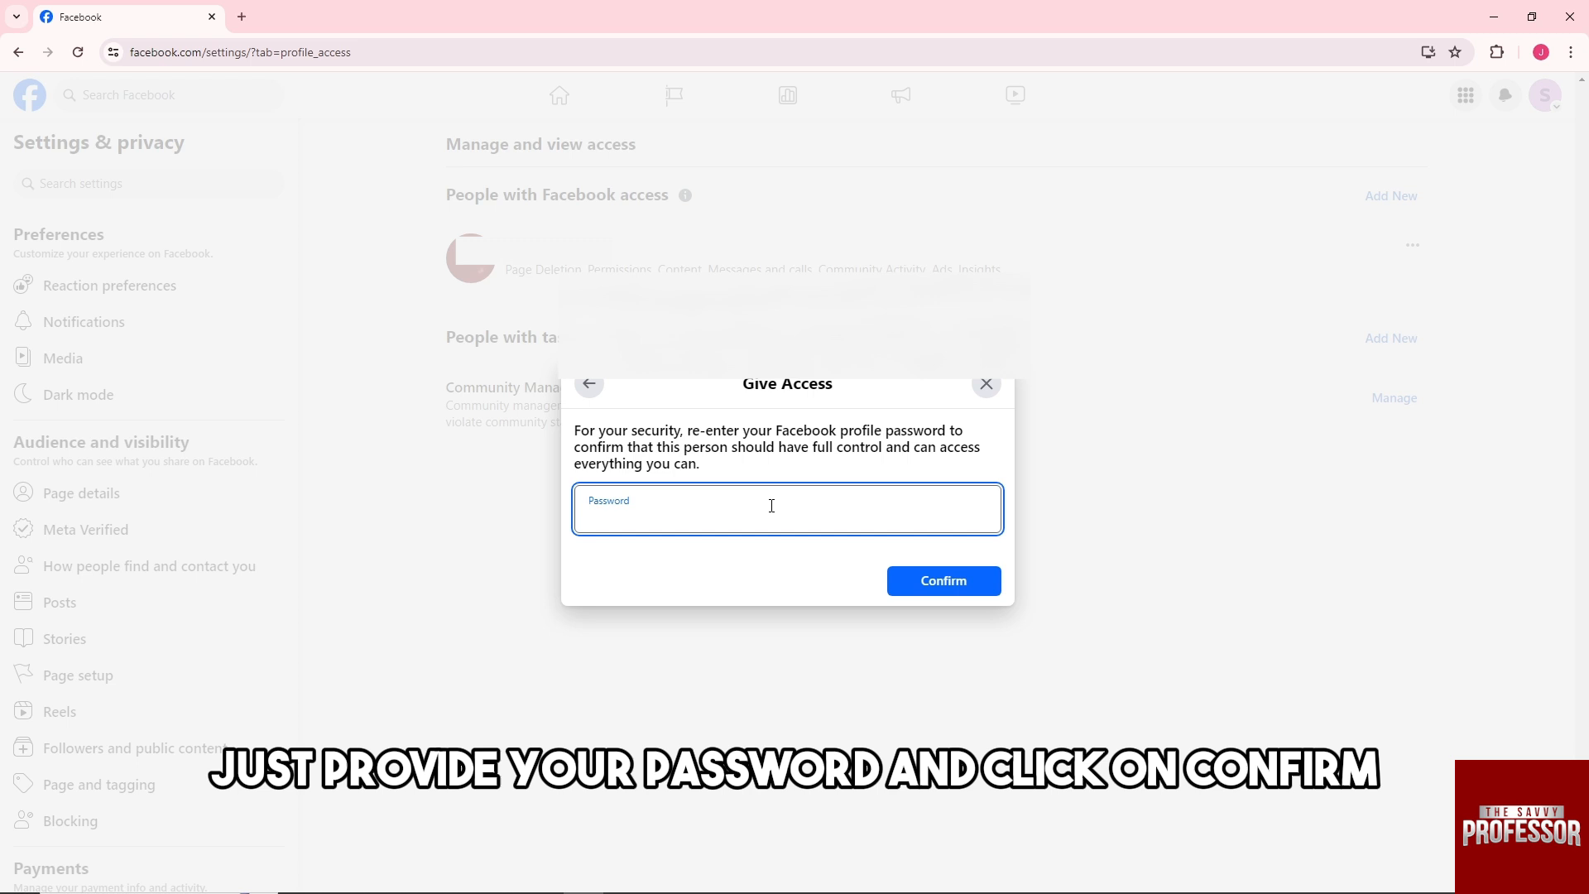
pyautogui.write('password')
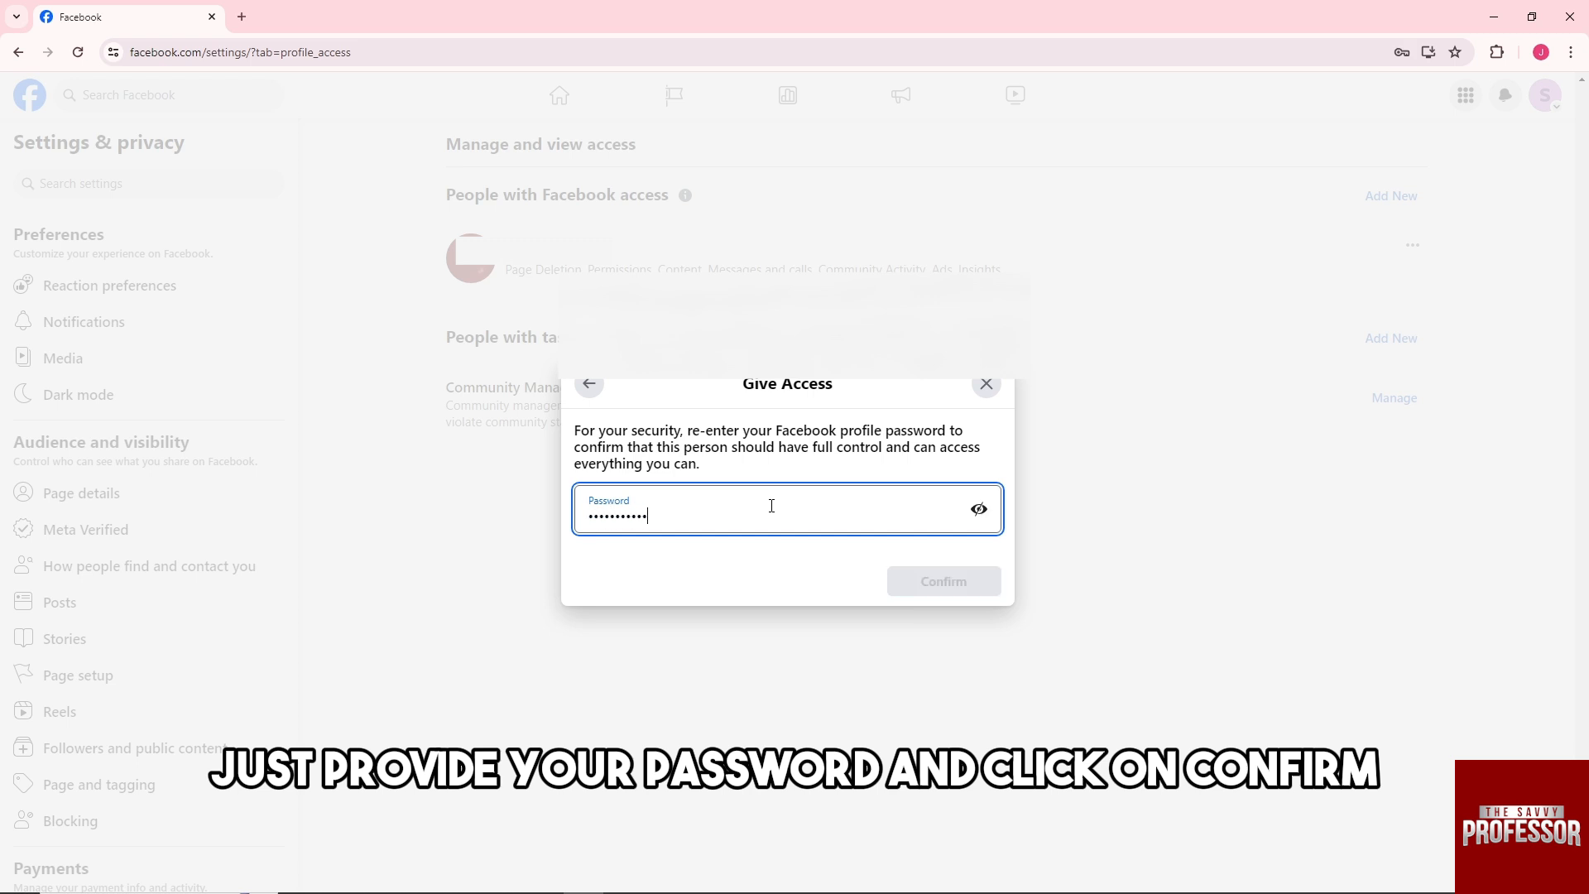
pyautogui.click(940, 581)
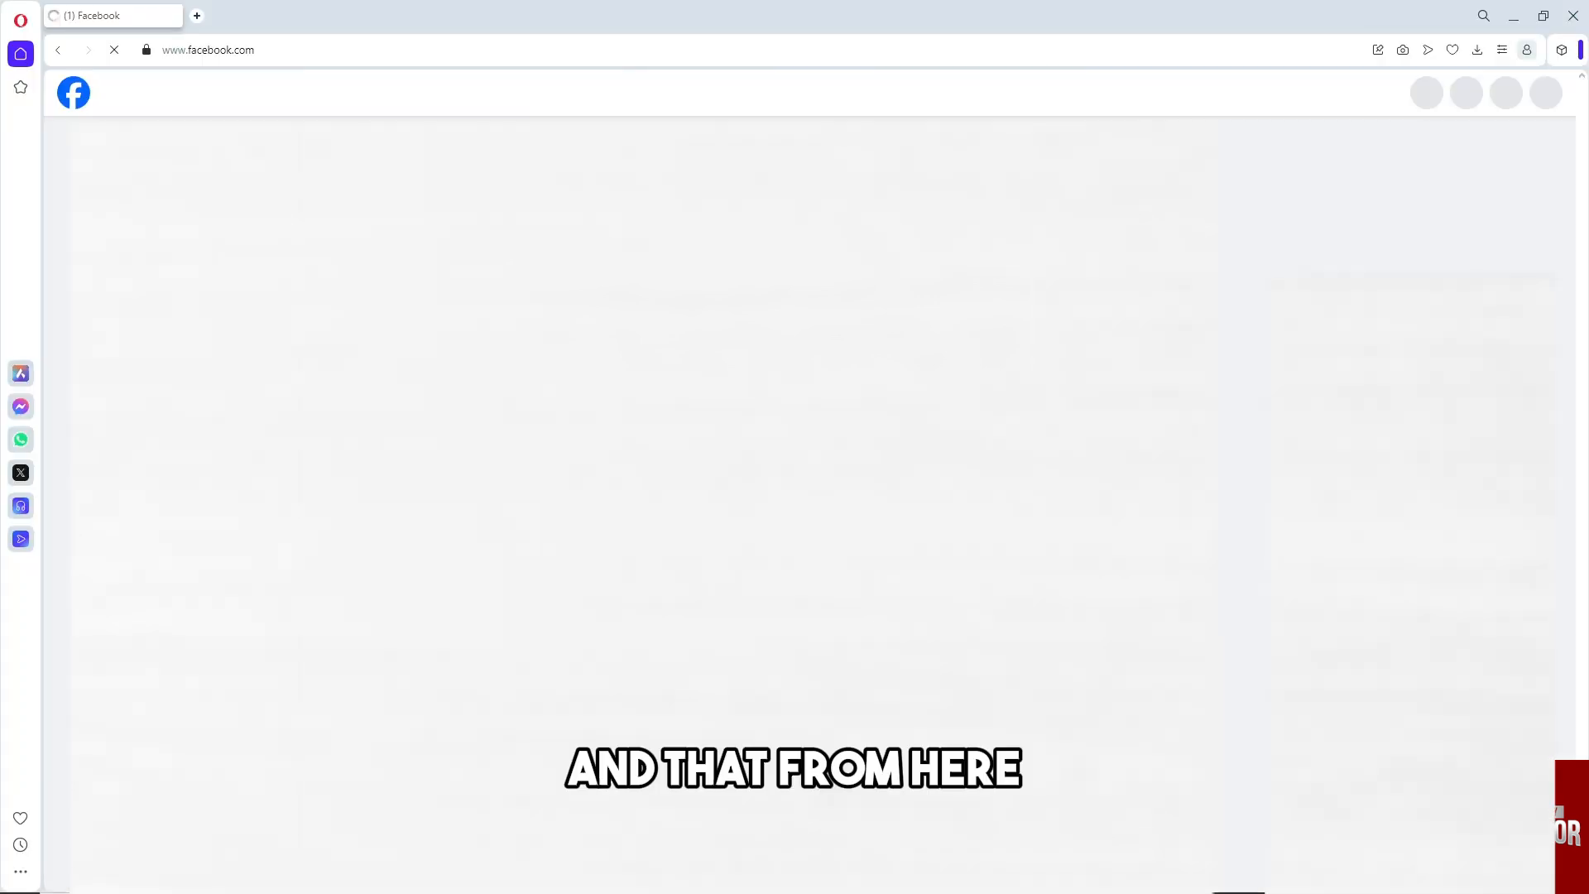
# - From the invited account's notifications, follow the 'invited you to manage Savvy prof's Page' invitation
pyautogui.click(1506, 93)
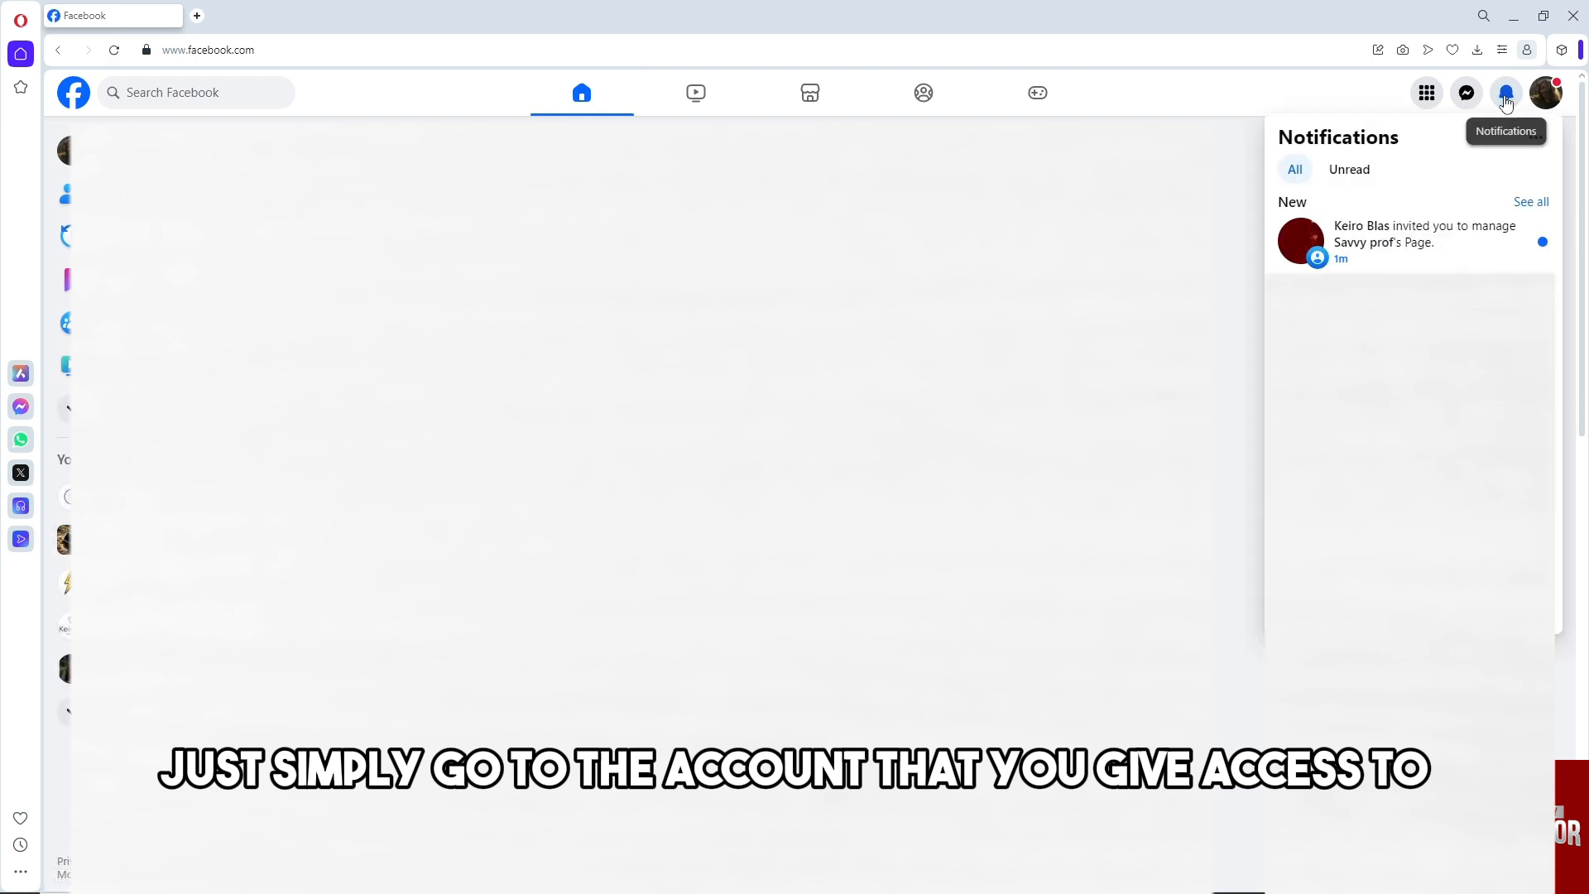
pyautogui.click(1505, 93)
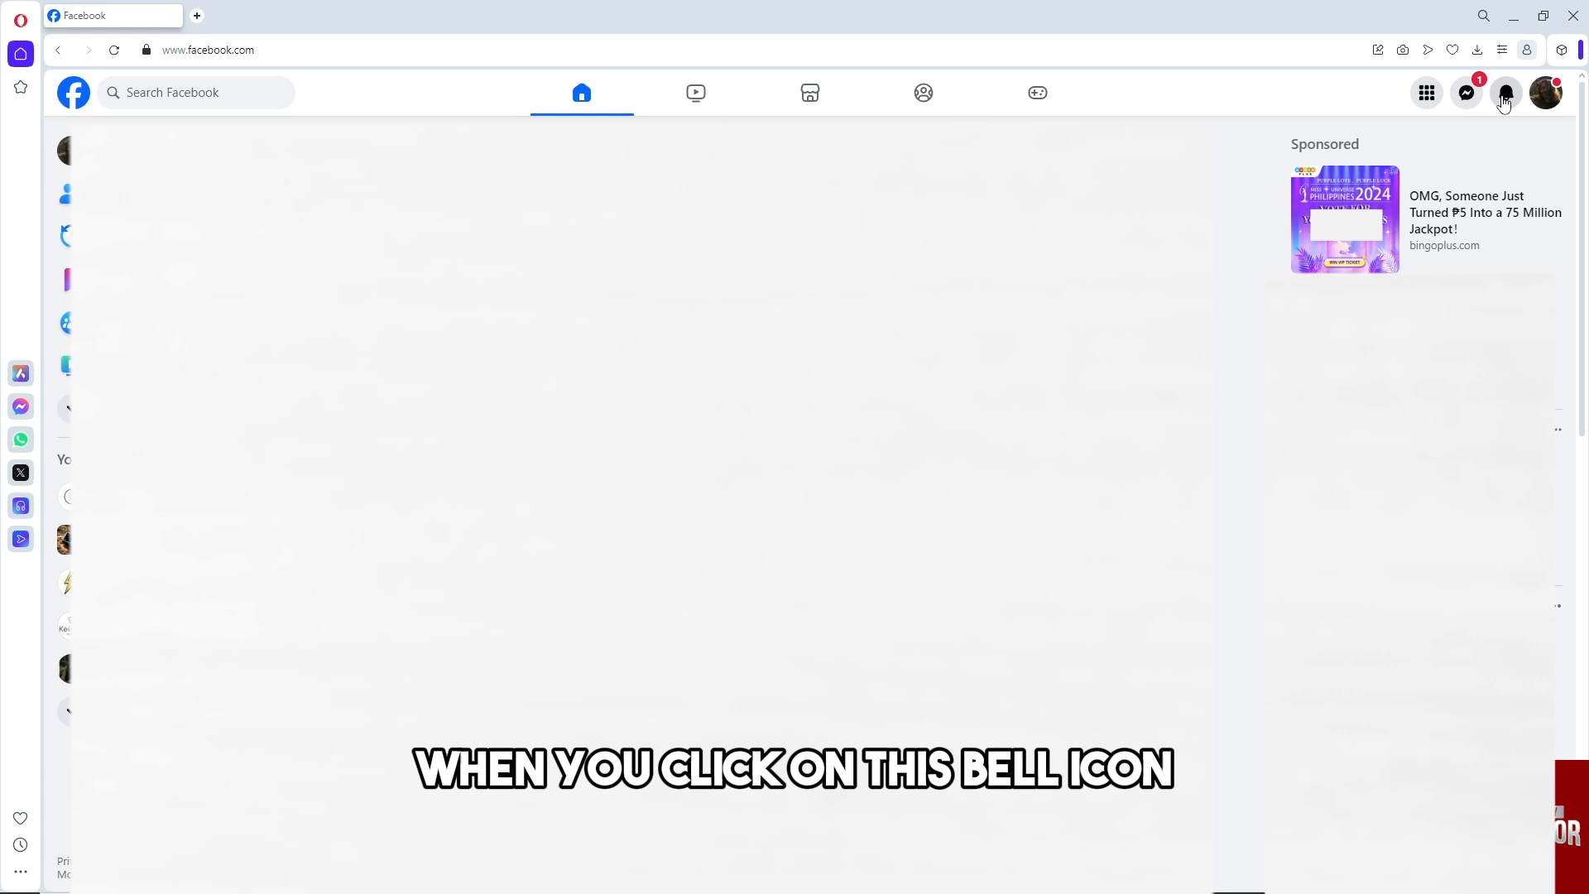
pyautogui.click(1504, 93)
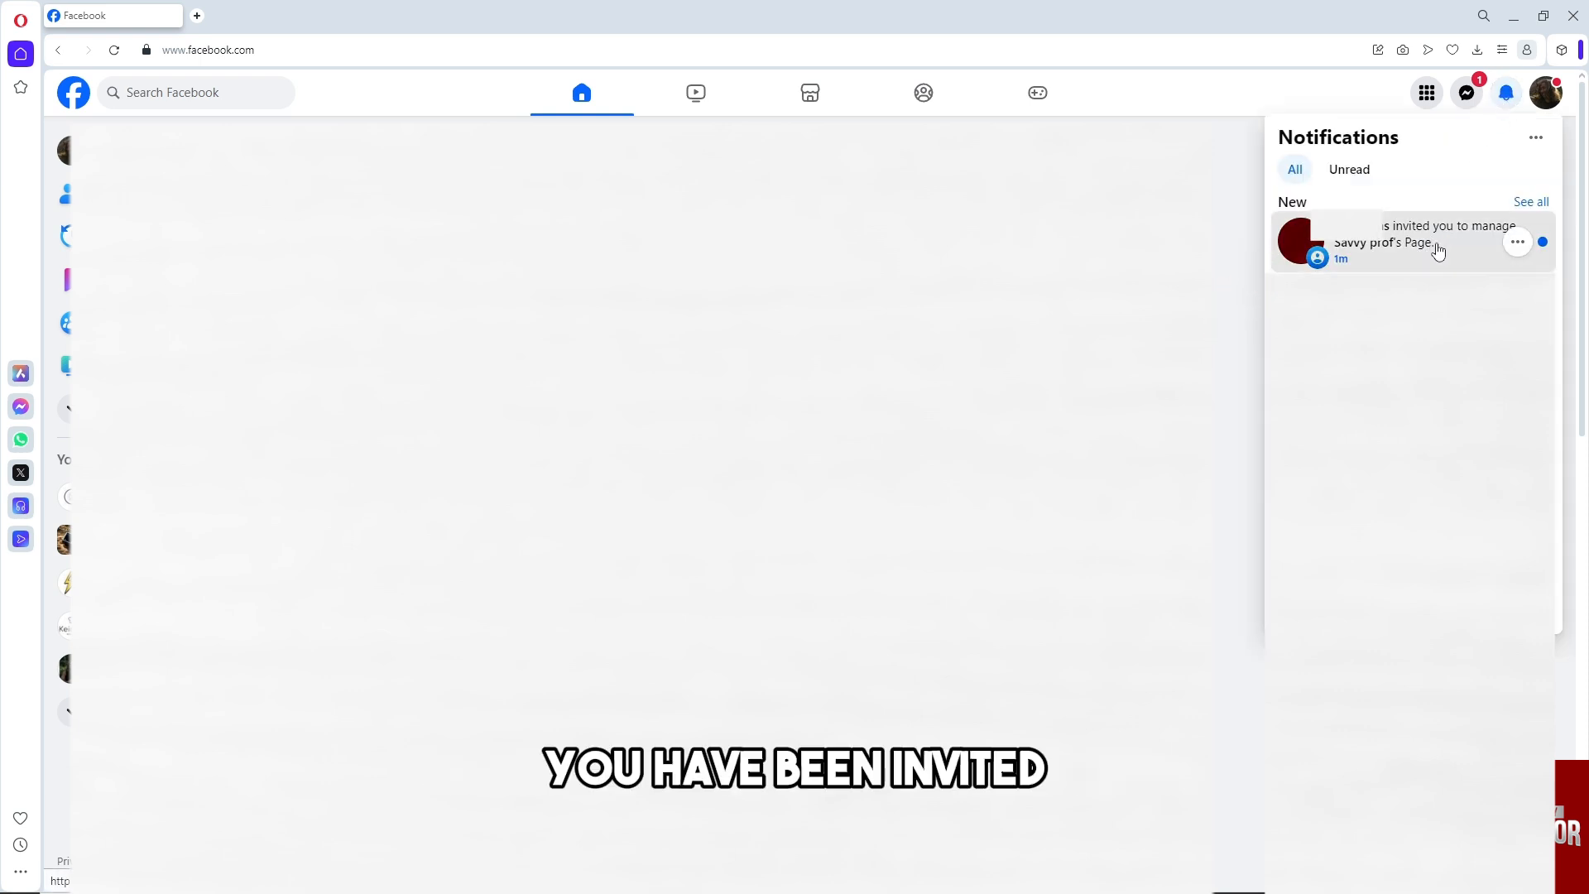
pyautogui.click(1399, 244)
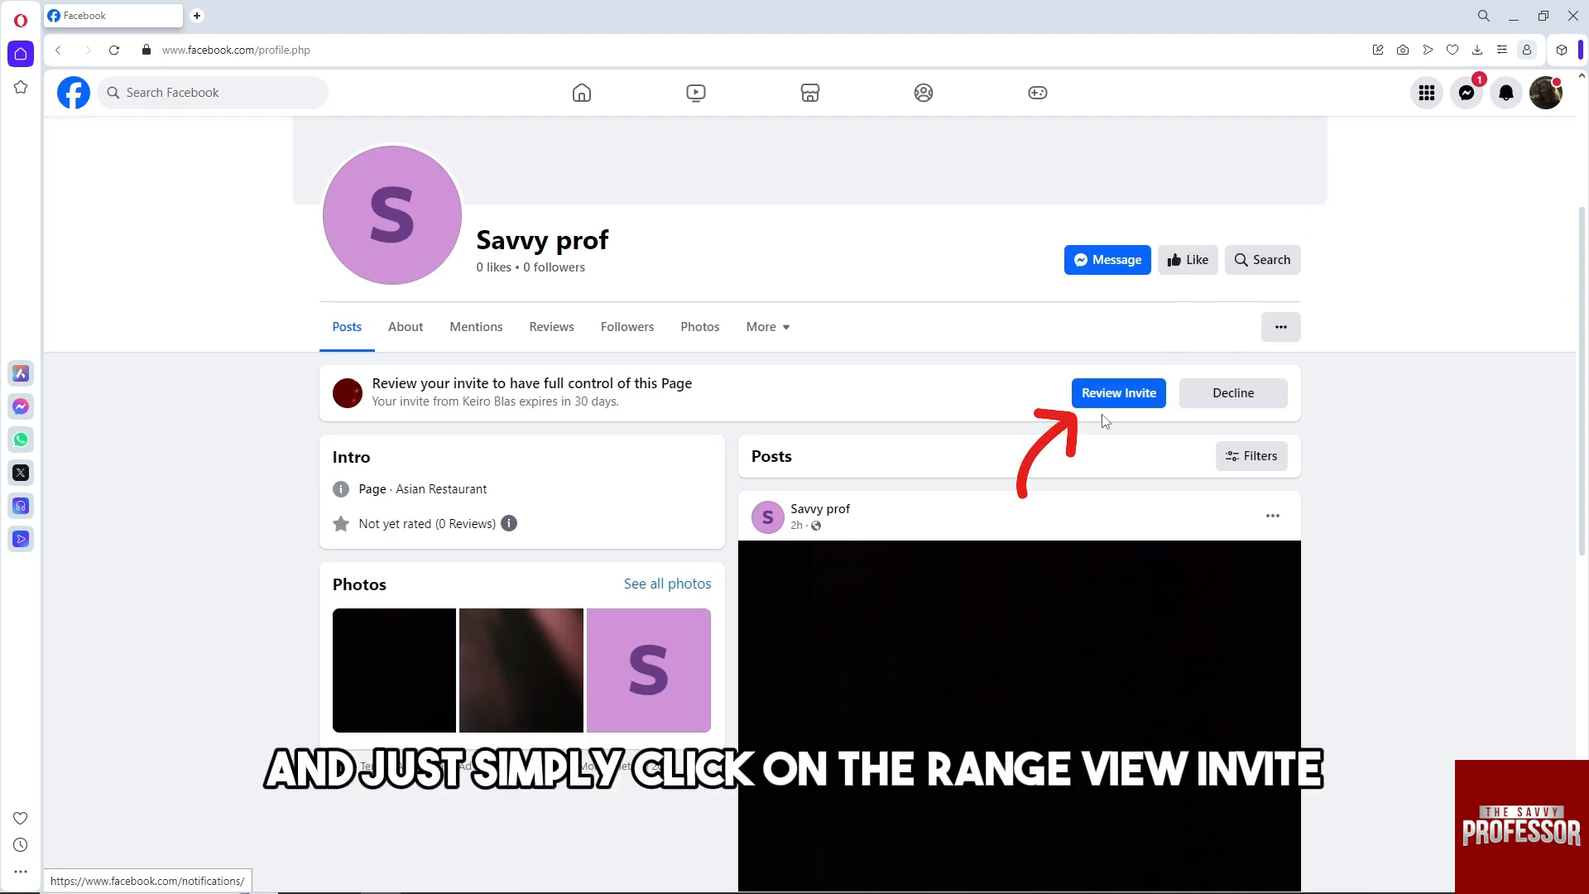
# - Review the invitation and accept full control of the Savvy prof Page
pyautogui.click(1117, 394)
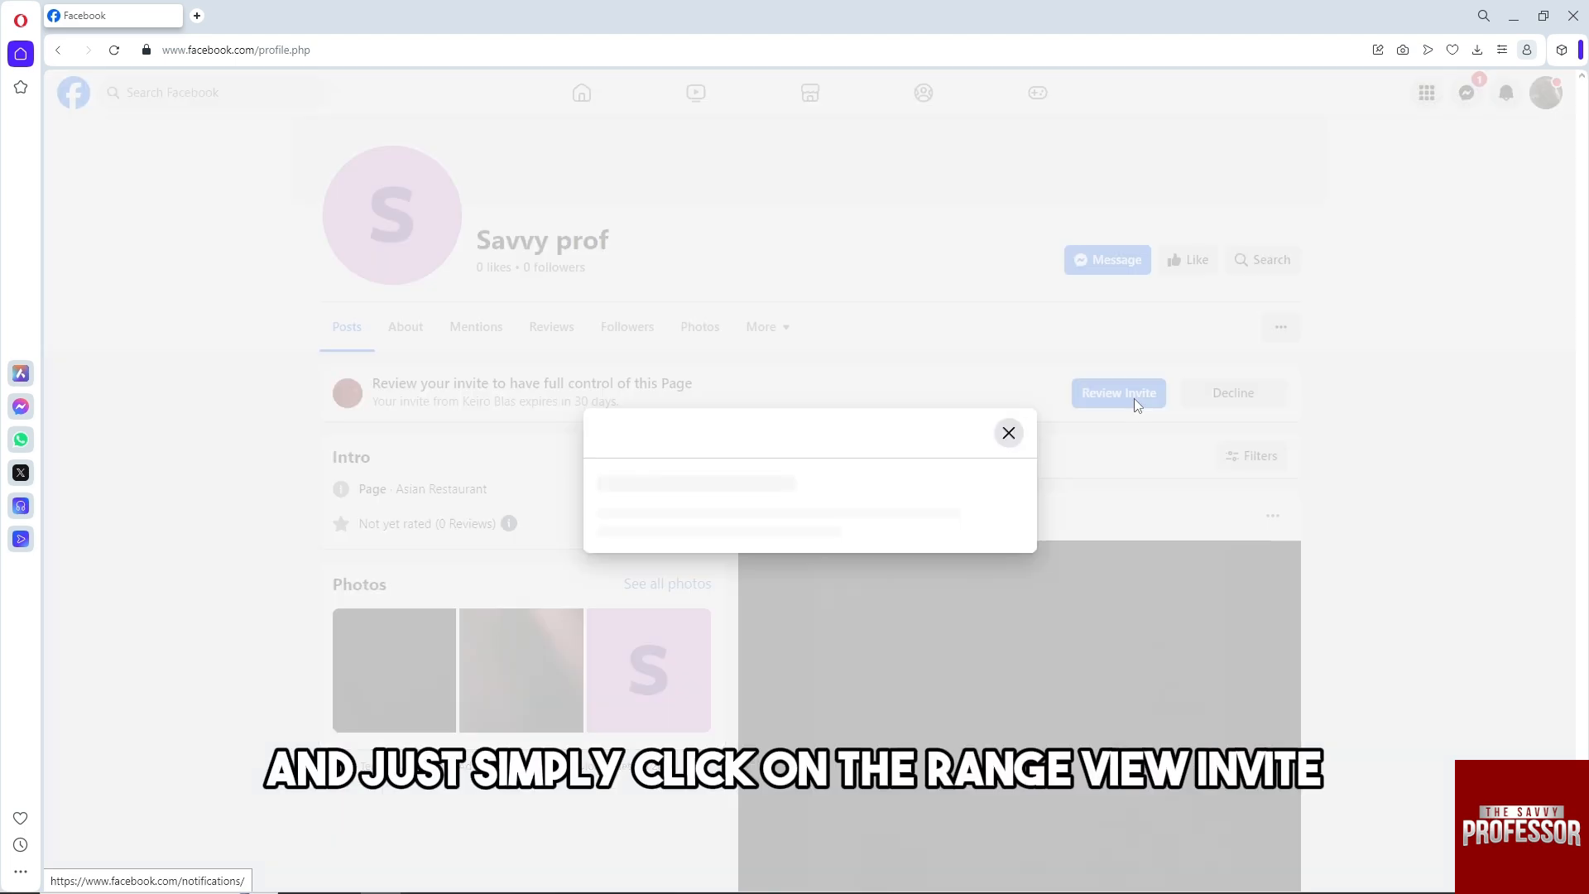
pyautogui.click(1117, 394)
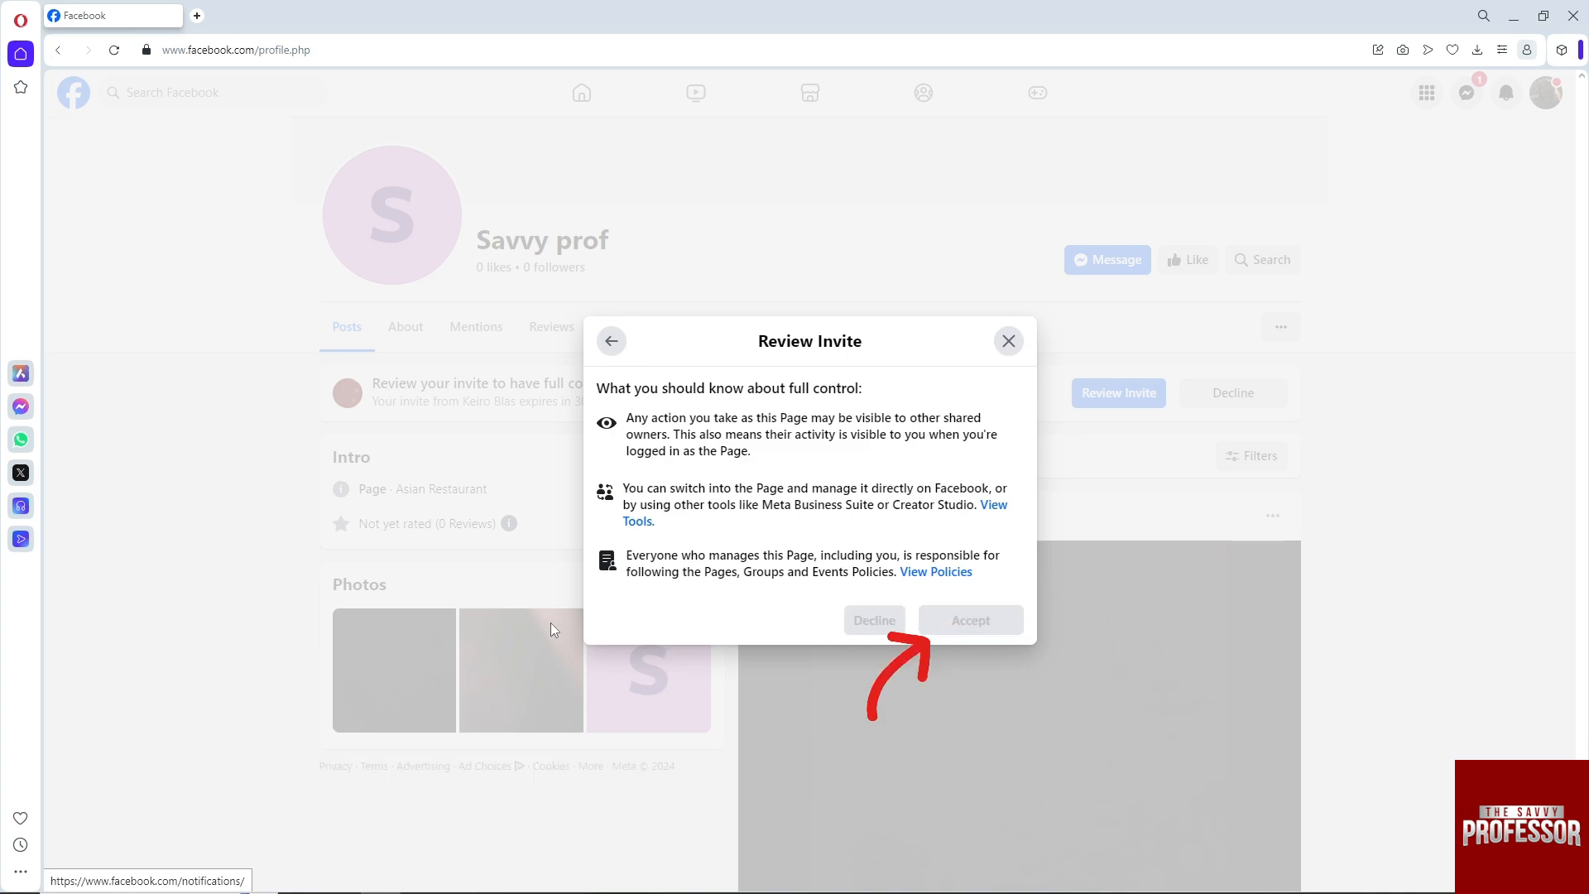
pyautogui.click(968, 619)
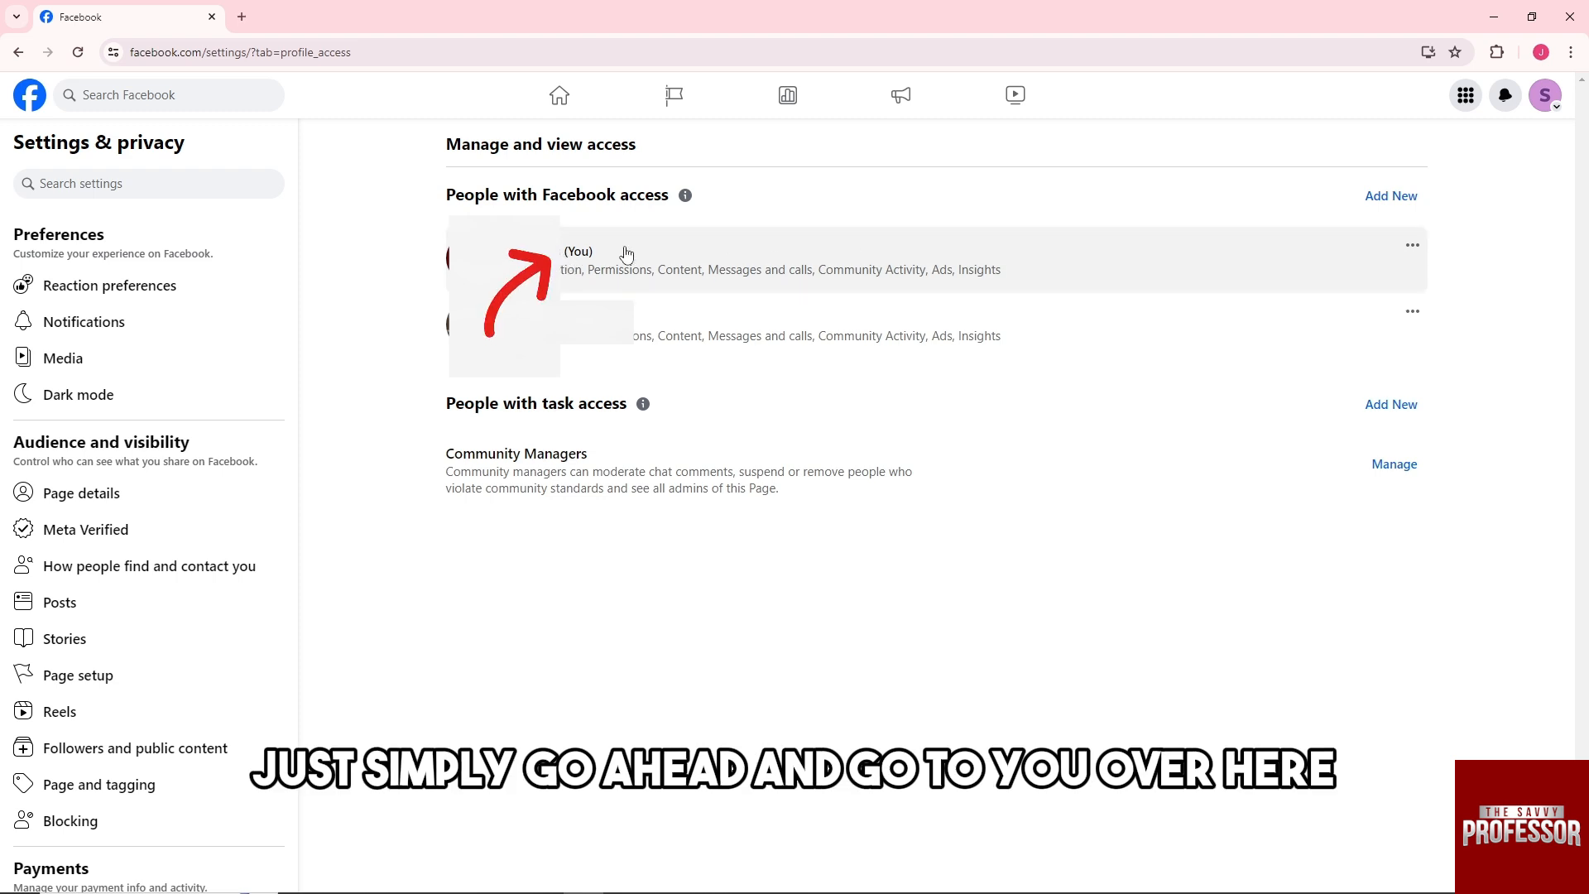
# - Choose Remove access from the three-dot menu on your own (You) access entry
pyautogui.click(1412, 245)
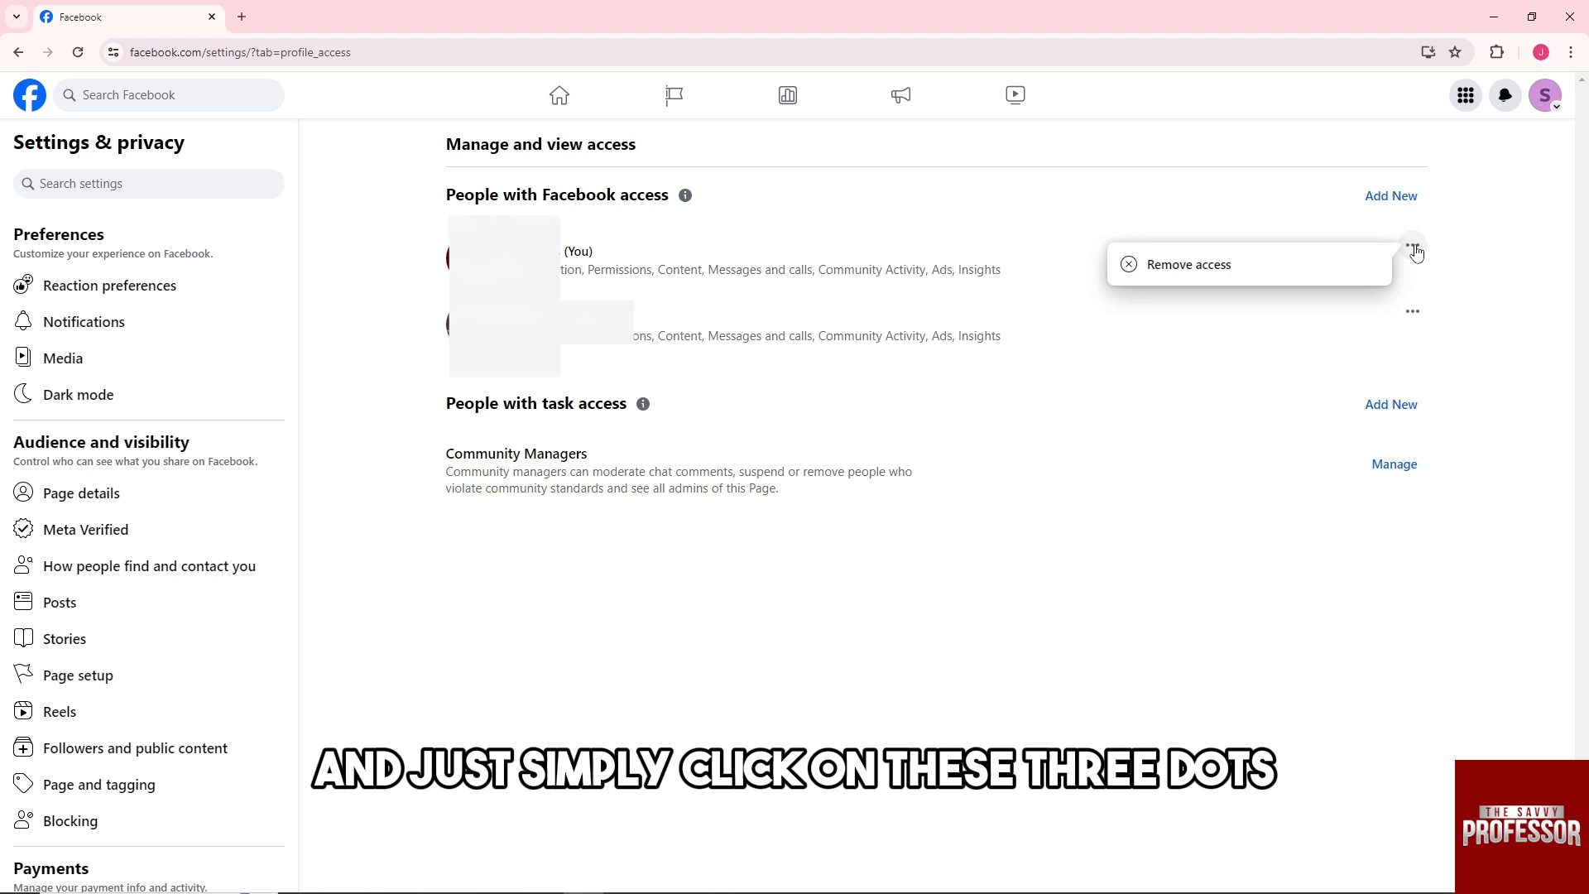
pyautogui.click(1185, 263)
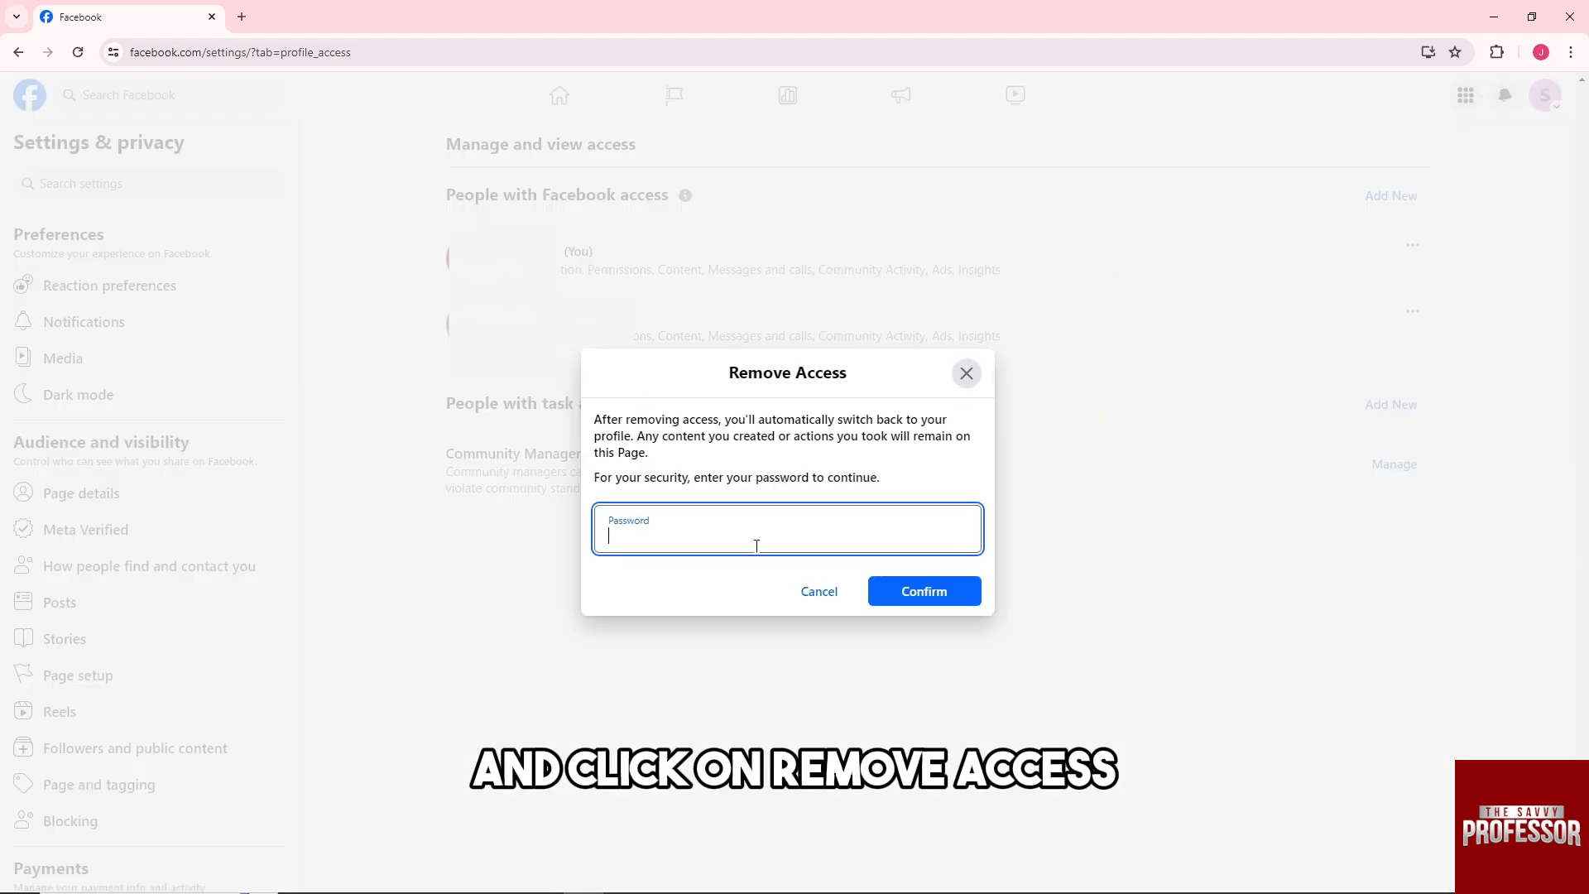